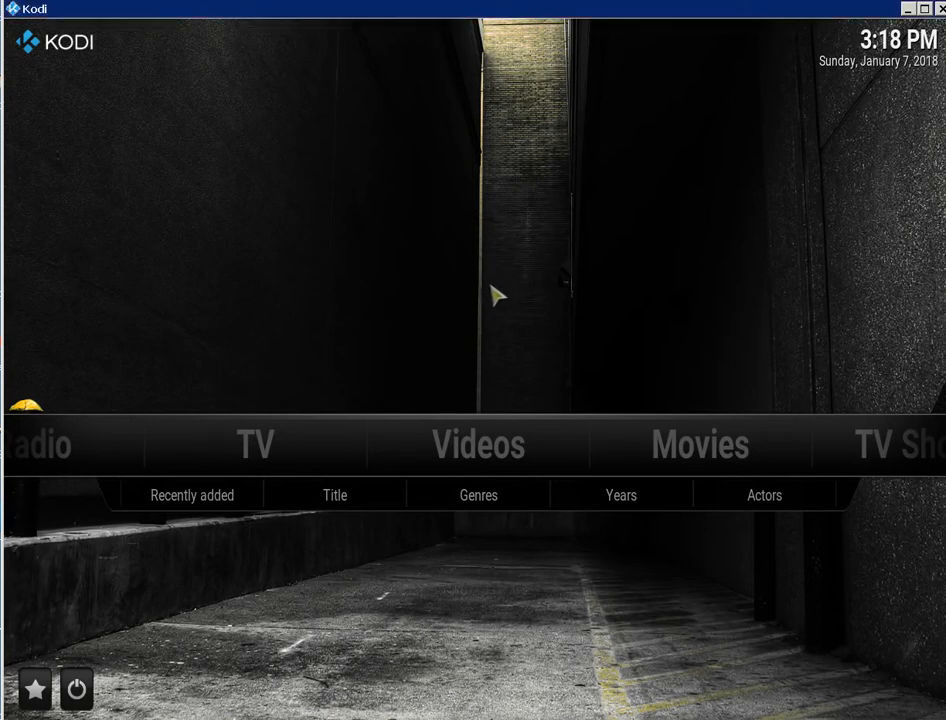
pyautogui.moveTo(747, 308)
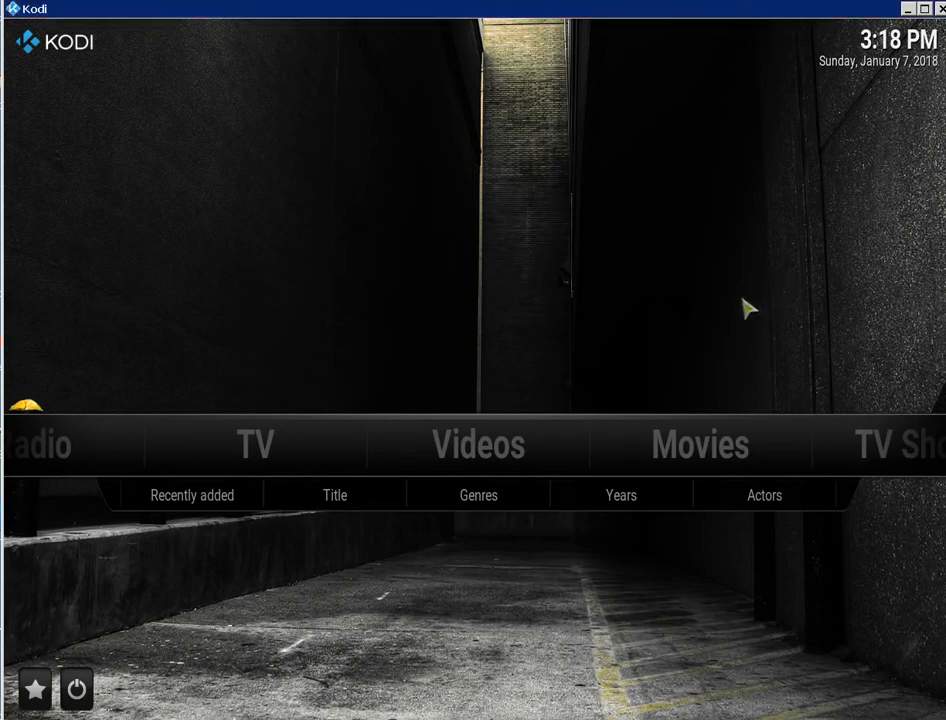
pyautogui.moveTo(533, 392)
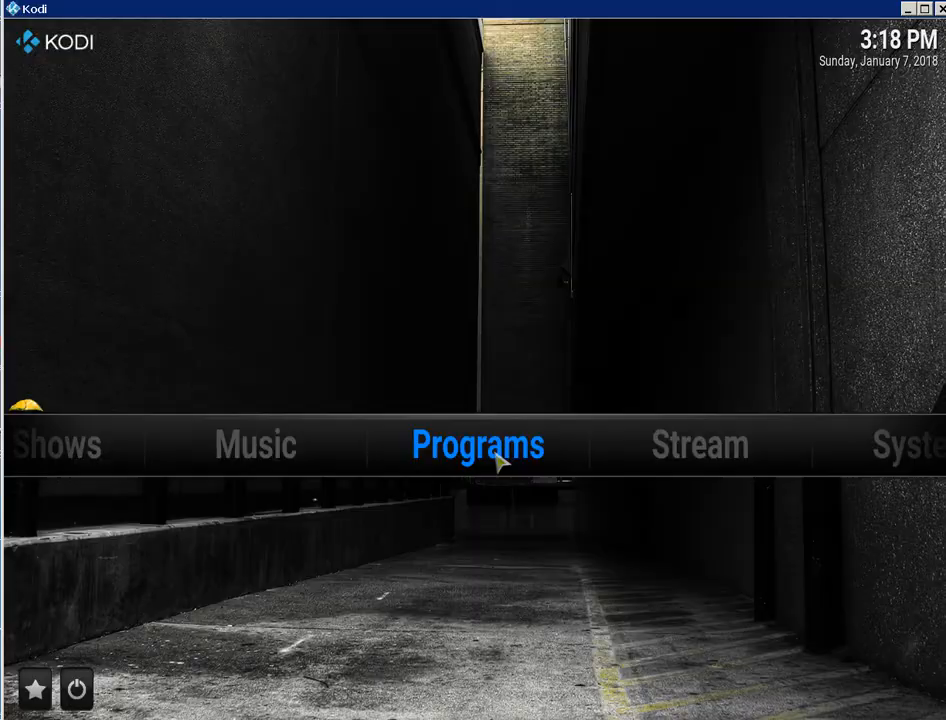
# Go to the Videos add-ons list and highlight LiveStreamsPro
pyautogui.click(476, 445)
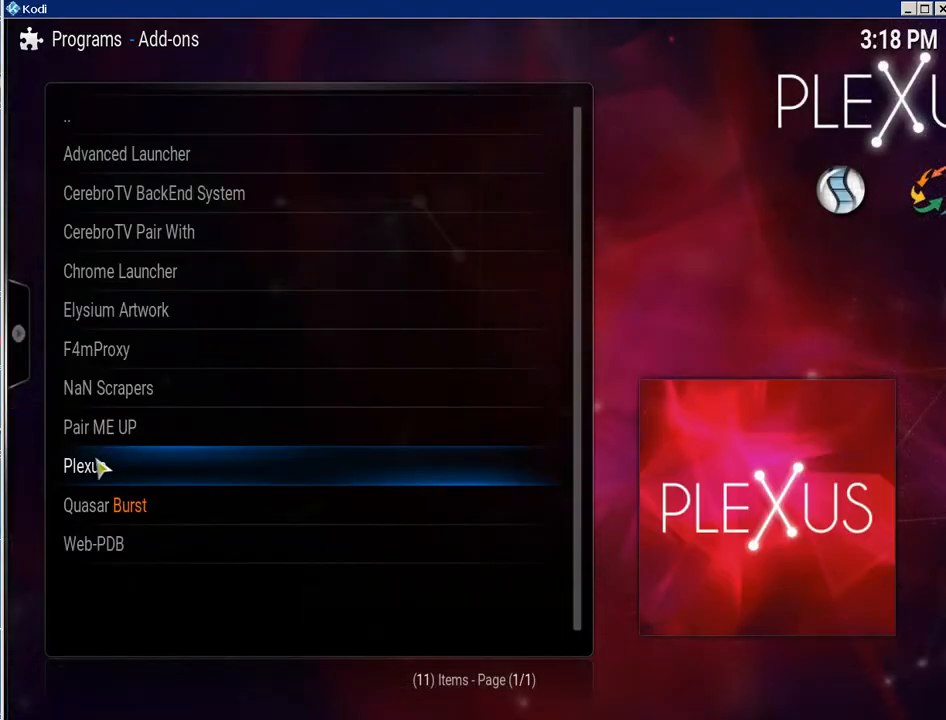
pyautogui.moveTo(147, 473)
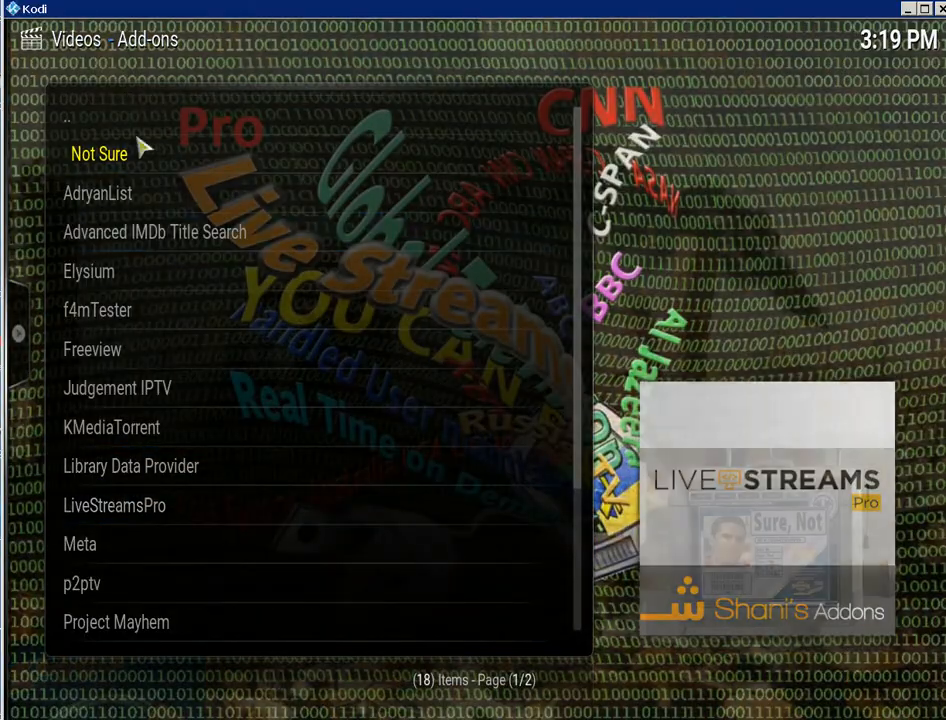
pyautogui.moveTo(72, 561)
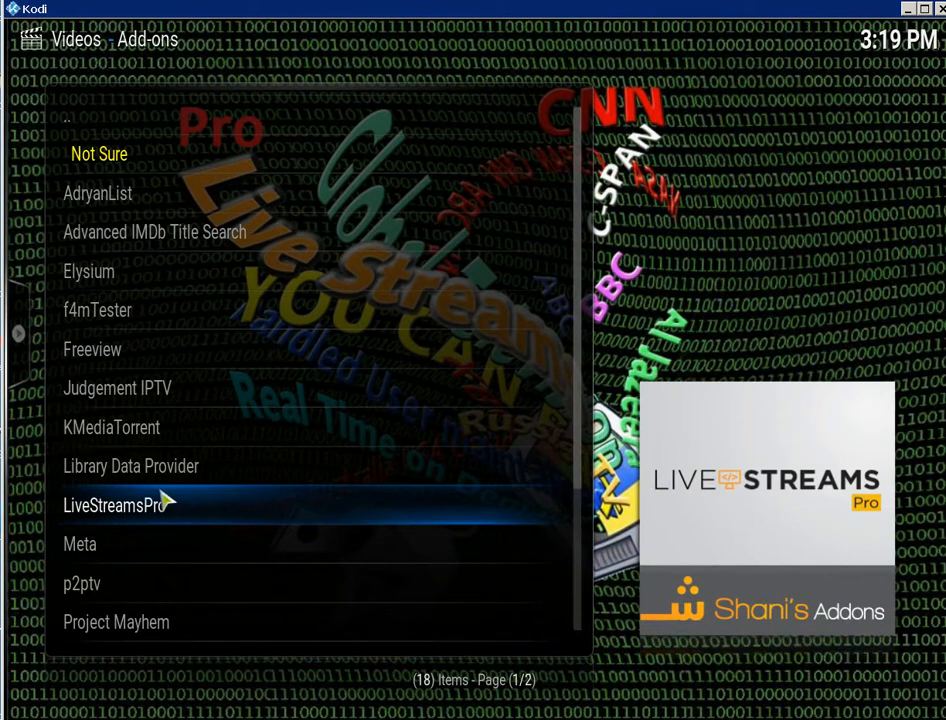
pyautogui.click(120, 502)
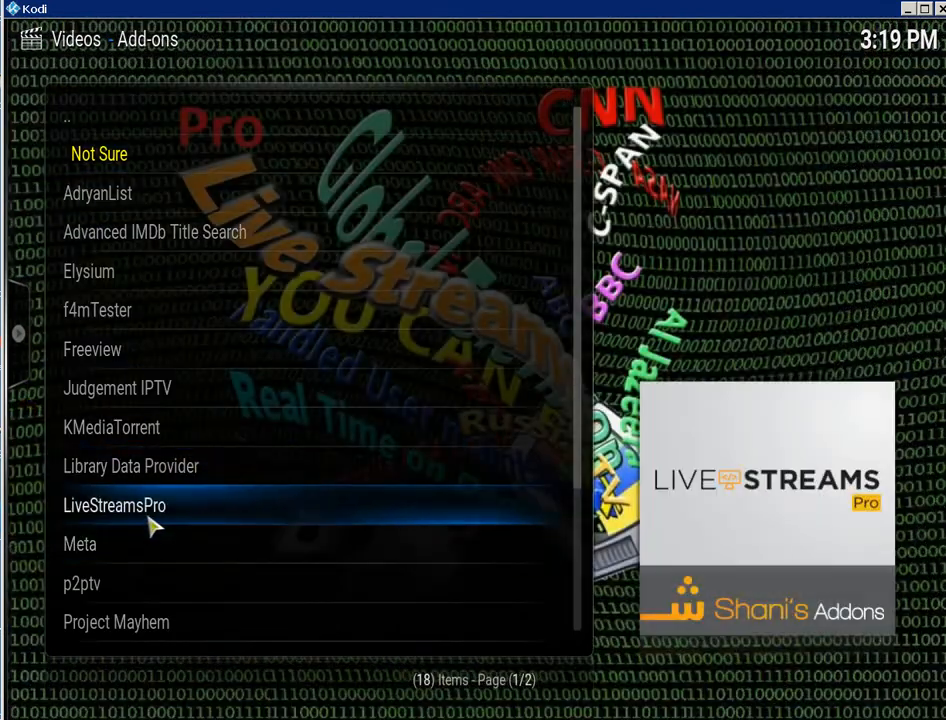
# Open LiveStreamsPro settings on the Add Source tab with source type Choose File
pyautogui.rightClick(114, 505)
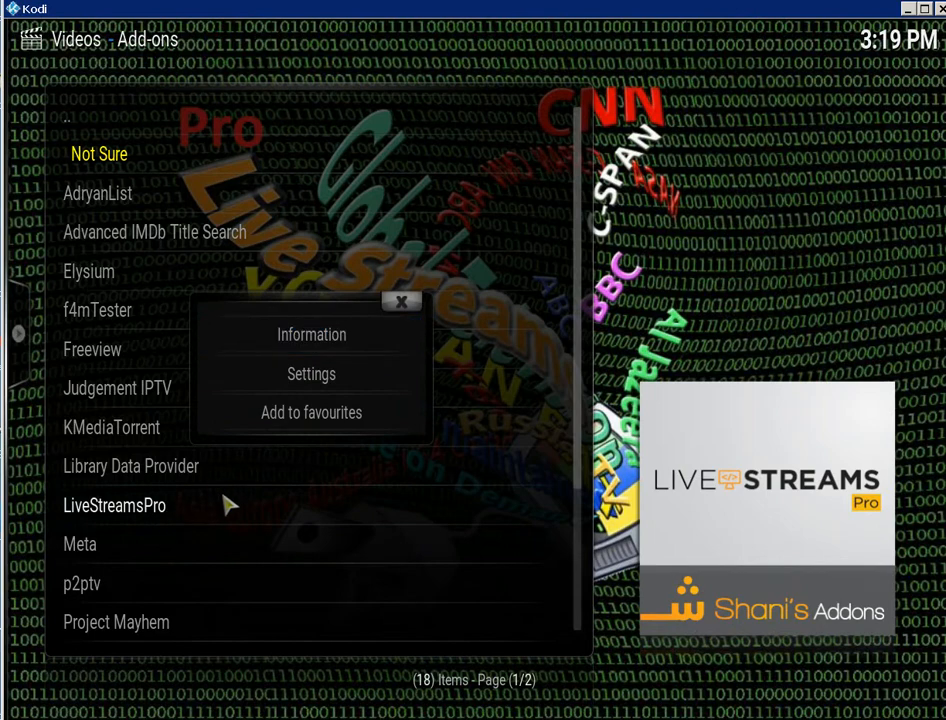
pyautogui.moveTo(338, 388)
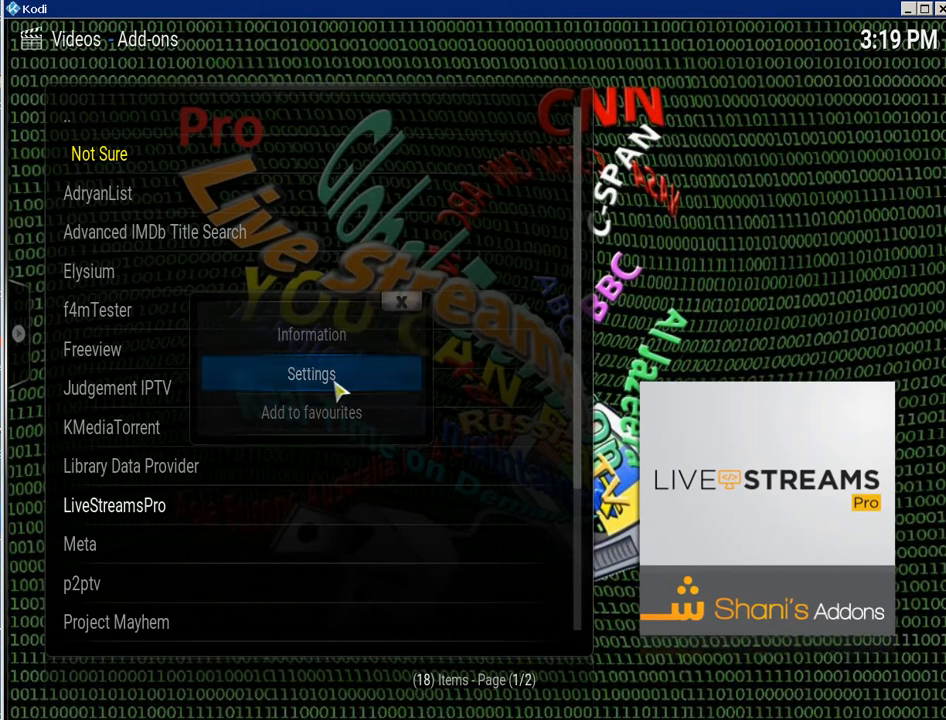
pyautogui.click(311, 374)
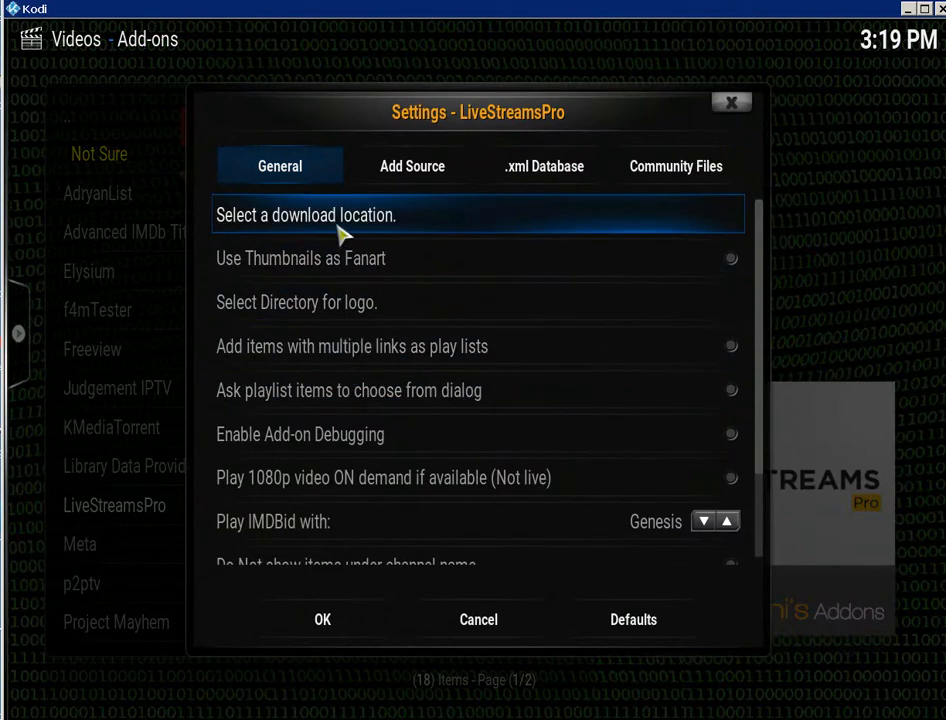
pyautogui.click(412, 166)
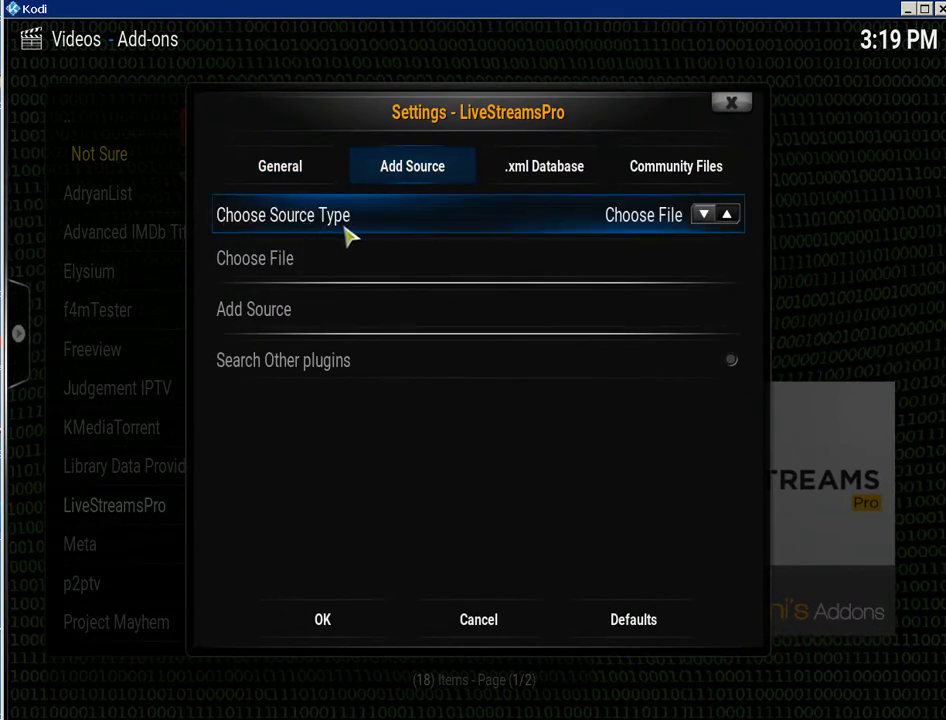
pyautogui.moveTo(623, 230)
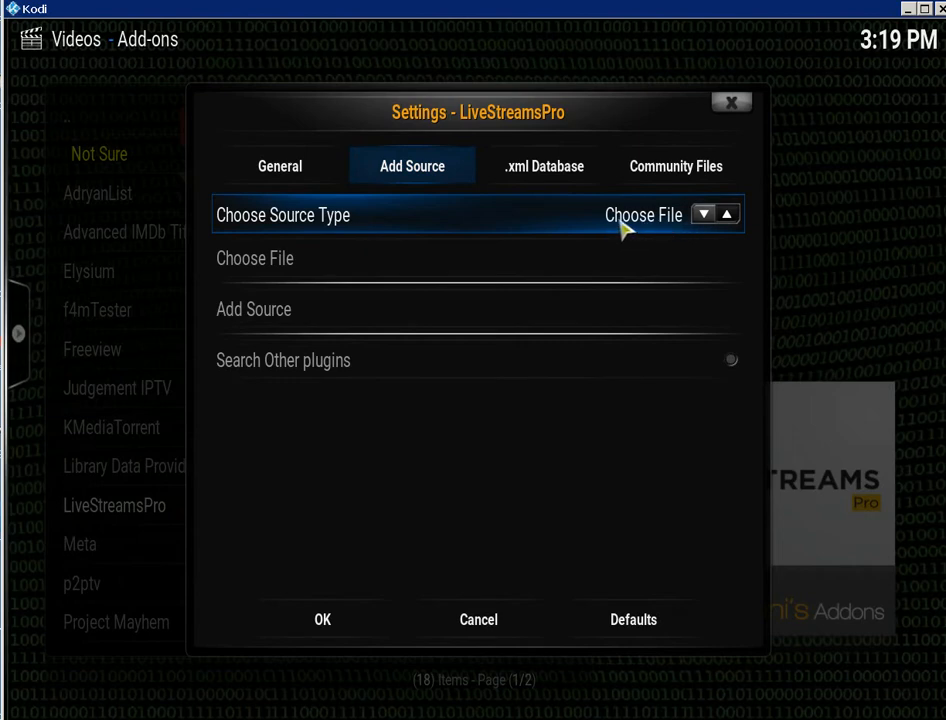
pyautogui.click(700, 214)
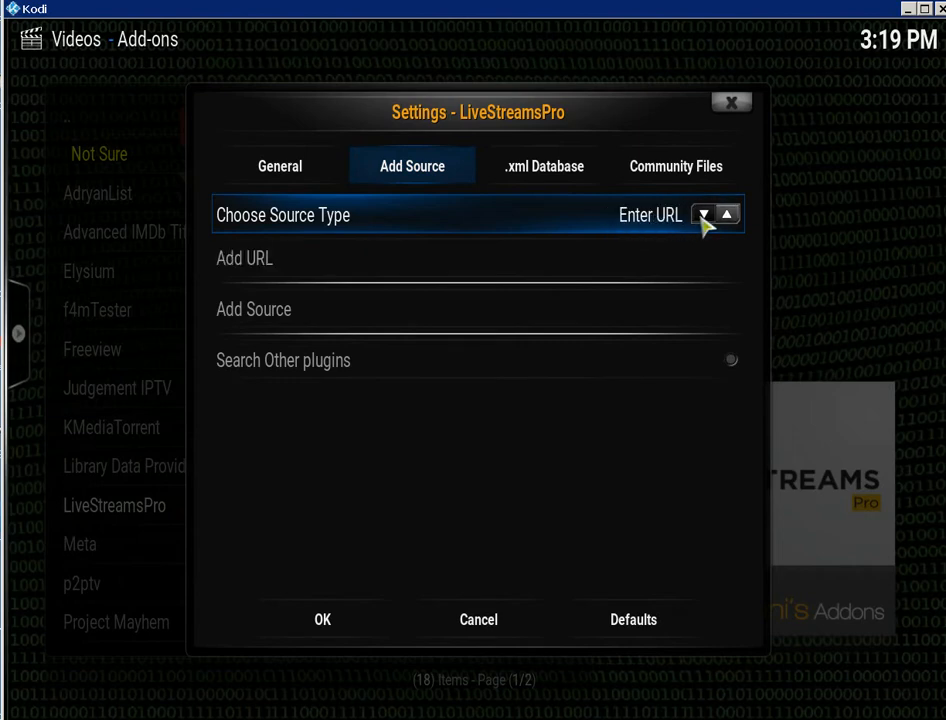
pyautogui.click(703, 214)
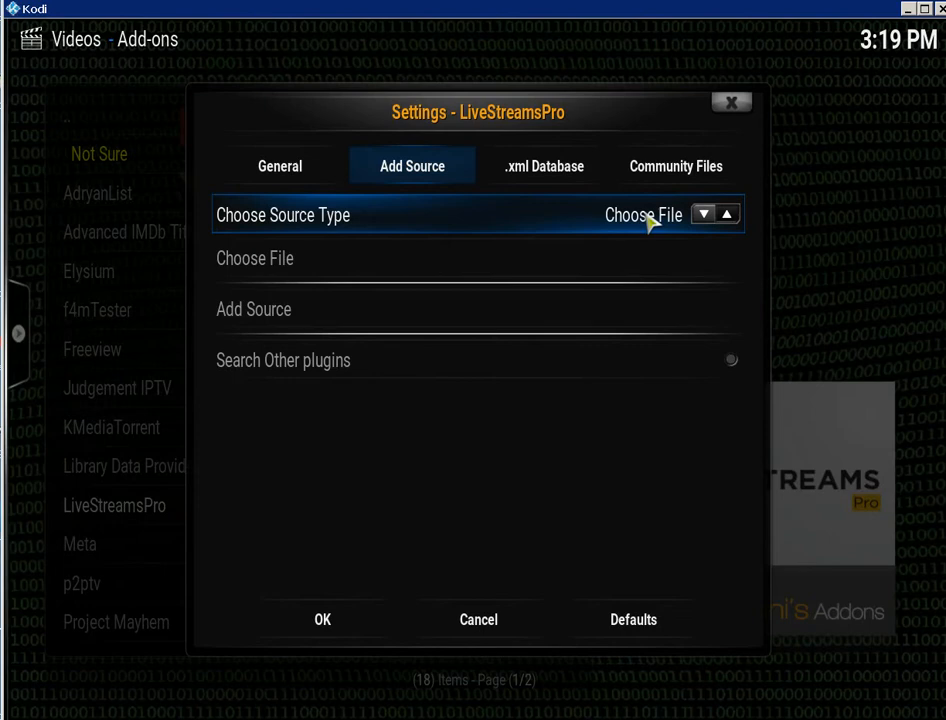
pyautogui.moveTo(183, 237)
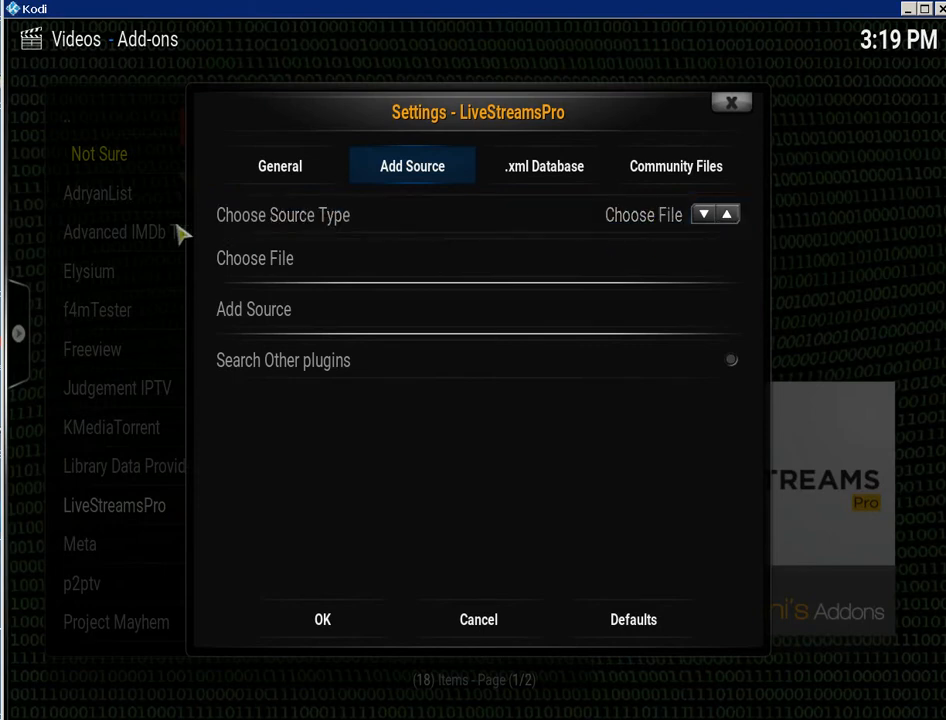
# Choose Acestream Search Engine.xml from the LiveStreamsProtemplates folder as the source file
pyautogui.click(254, 258)
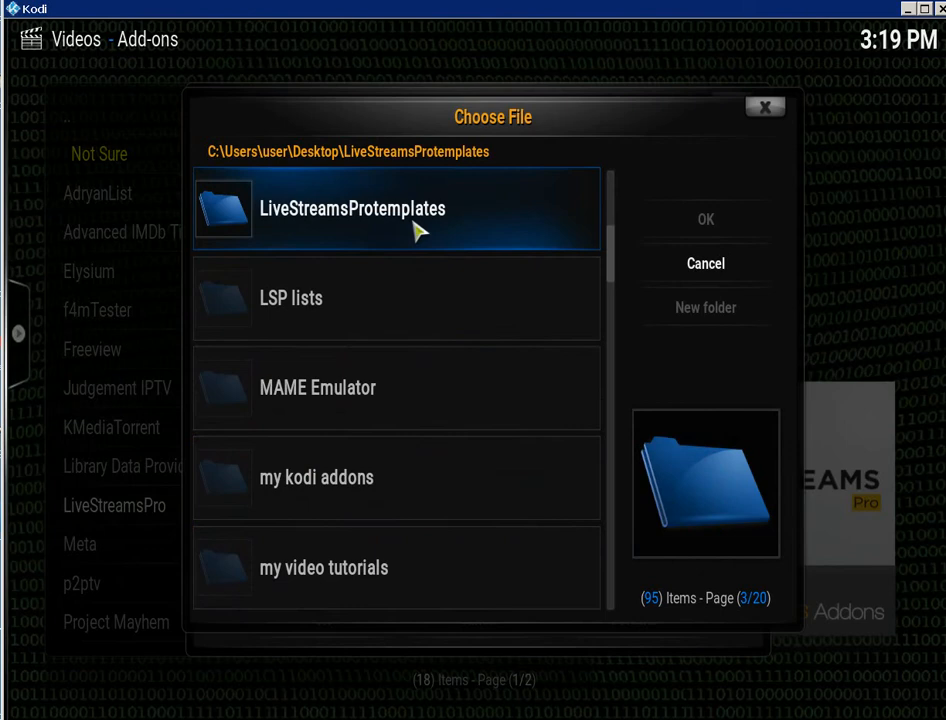
pyautogui.doubleClick(352, 208)
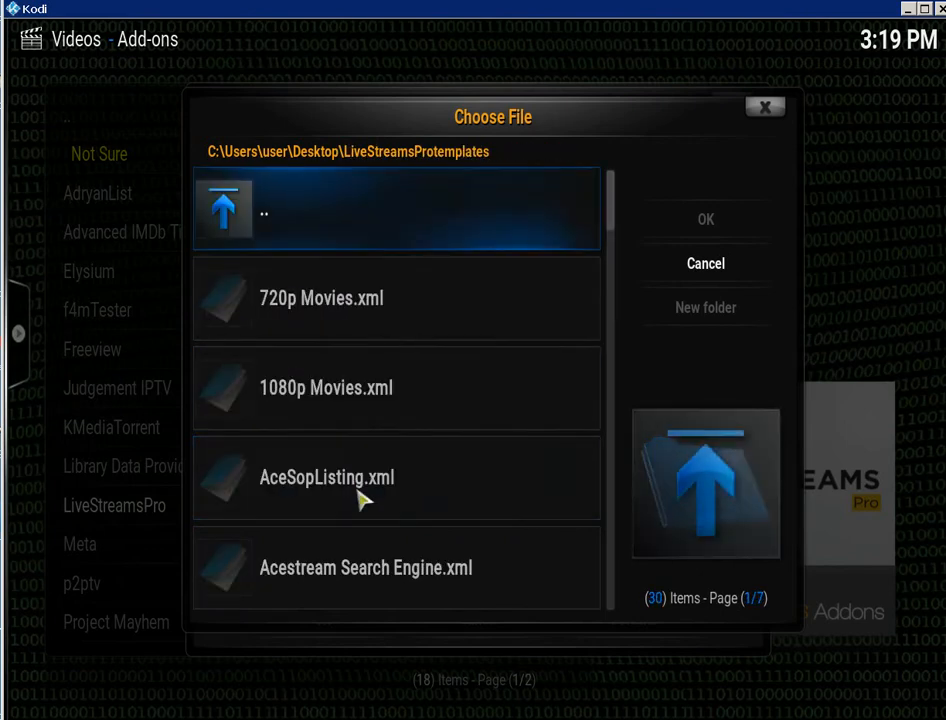
pyautogui.click(365, 567)
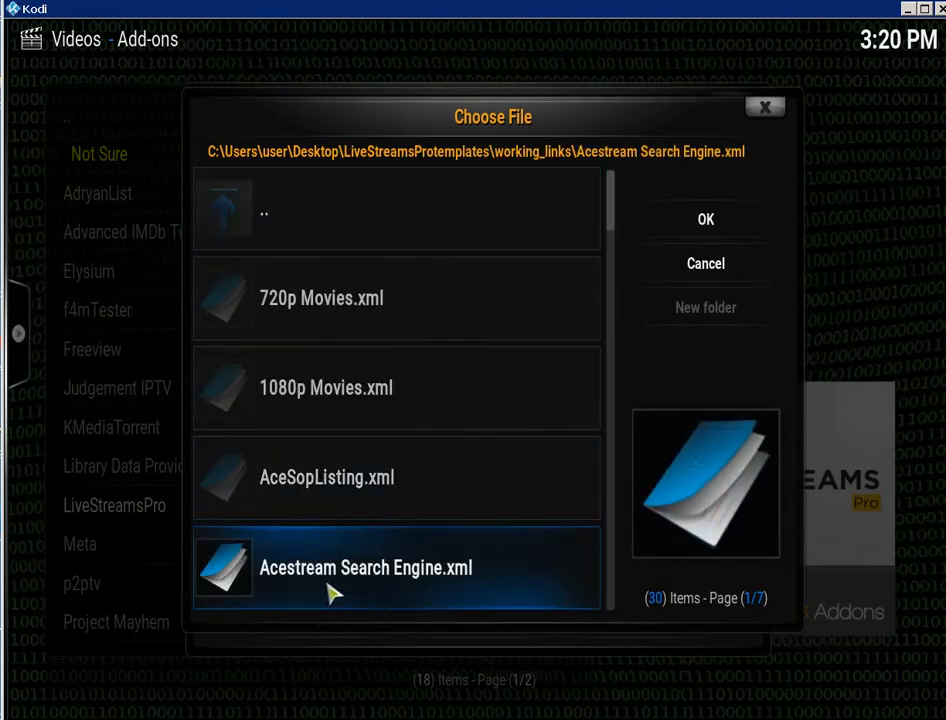
pyautogui.click(705, 219)
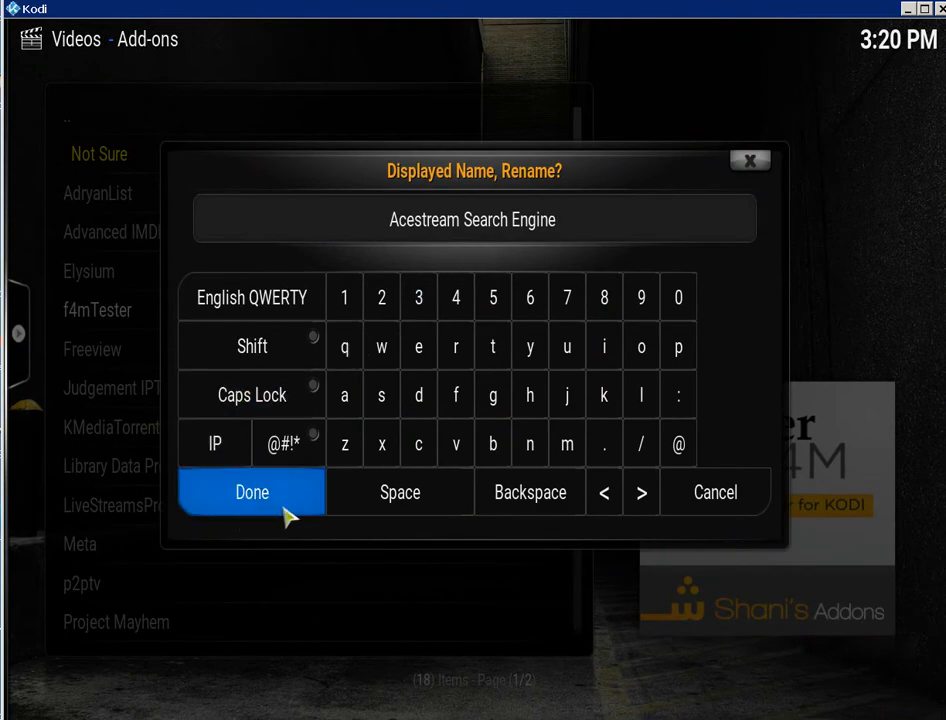
# Accept the name 'Acestream Search Engine' and close LiveStreamsPro settings
pyautogui.click(251, 492)
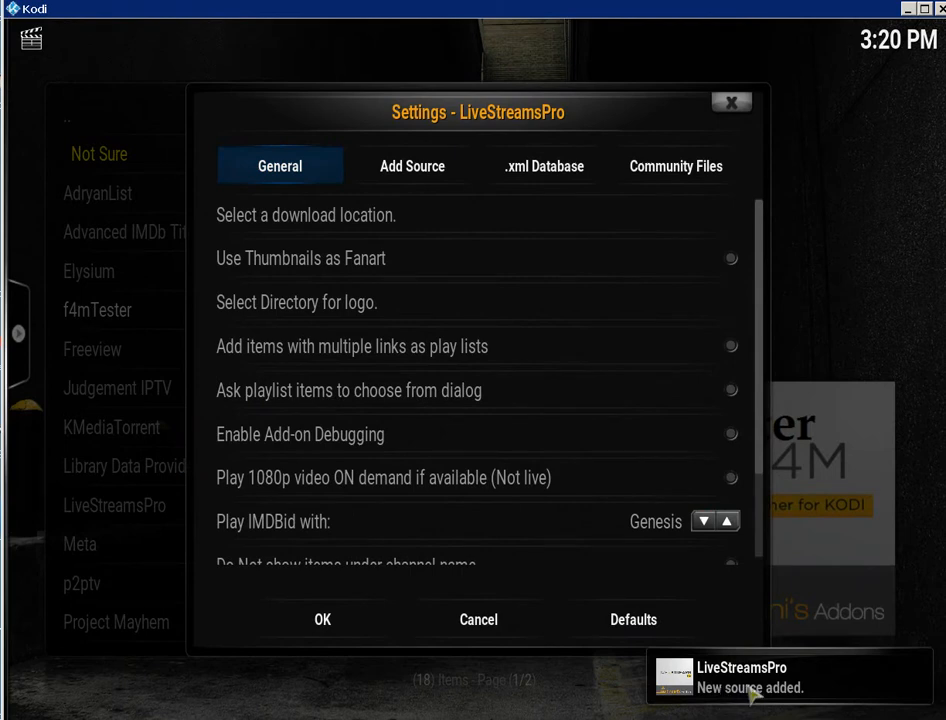
pyautogui.moveTo(633, 619)
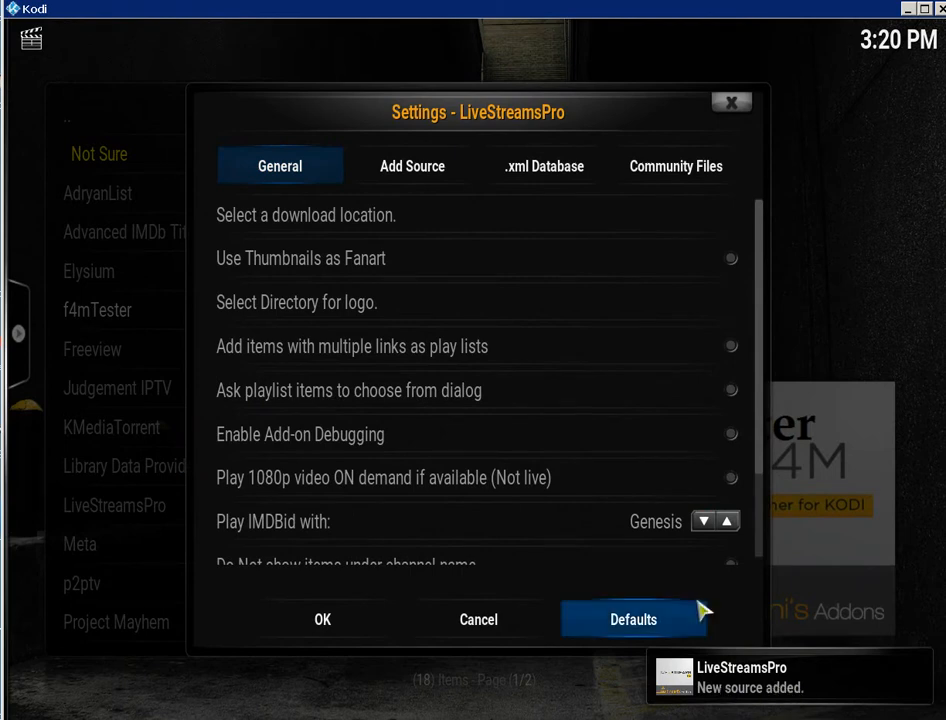
pyautogui.click(544, 166)
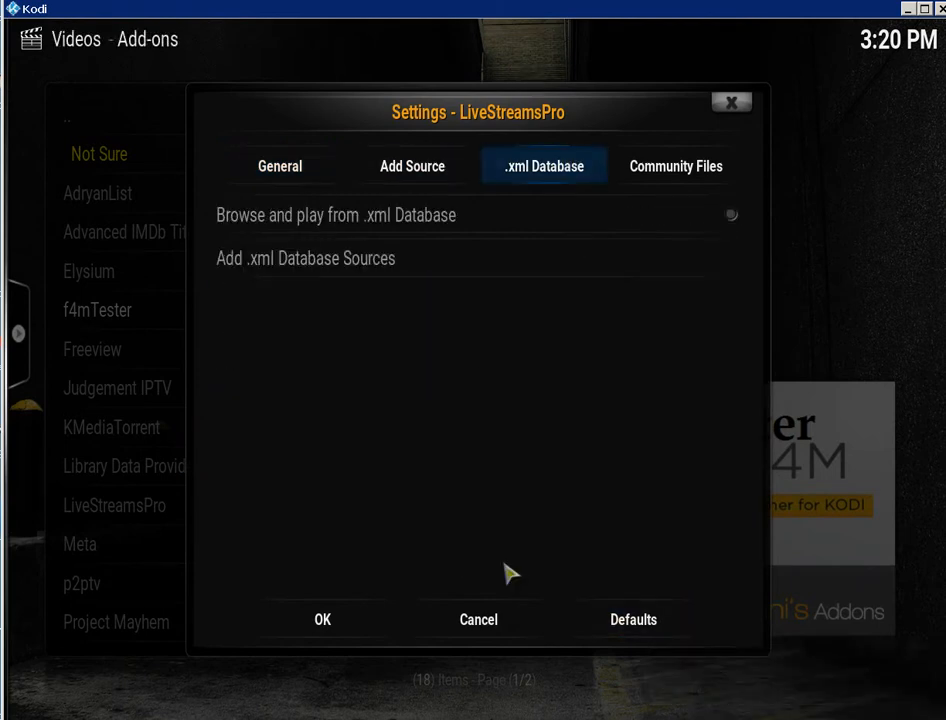
pyautogui.click(478, 619)
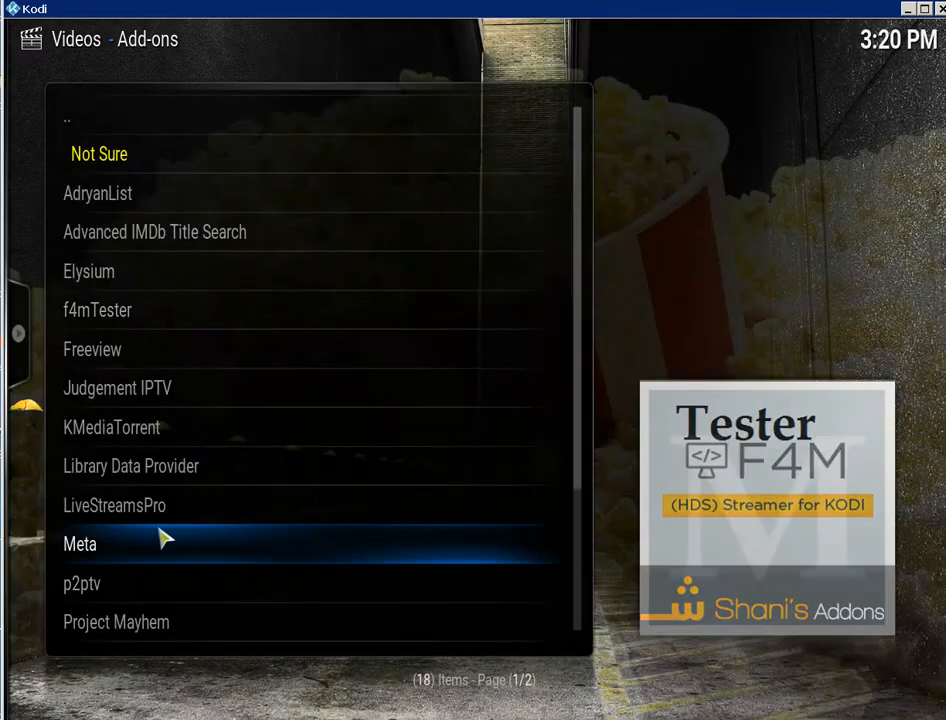
pyautogui.moveTo(114, 506)
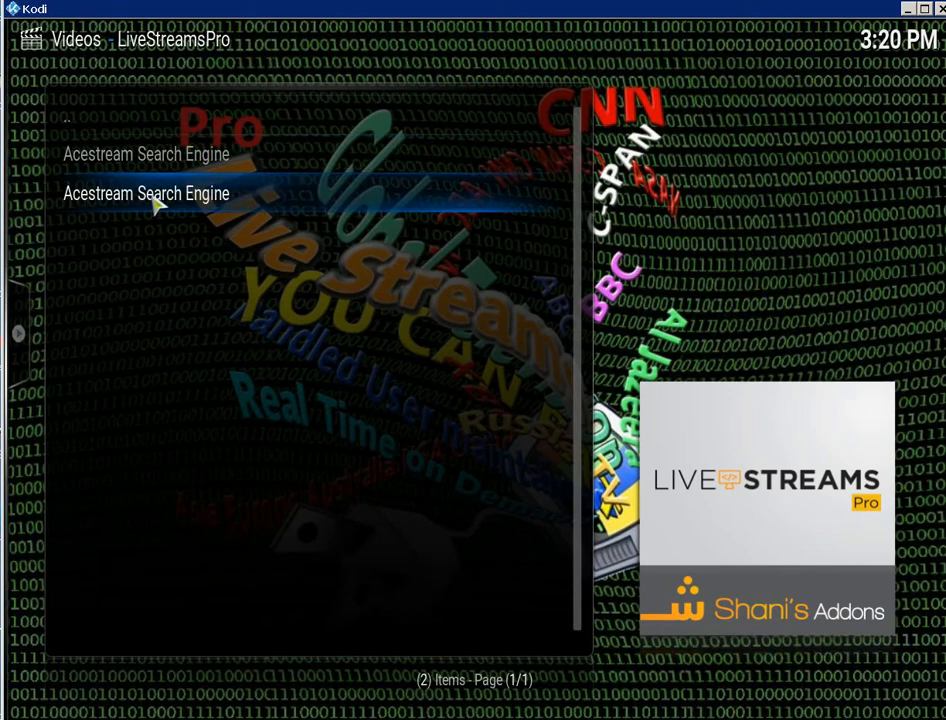
pyautogui.moveTo(170, 204)
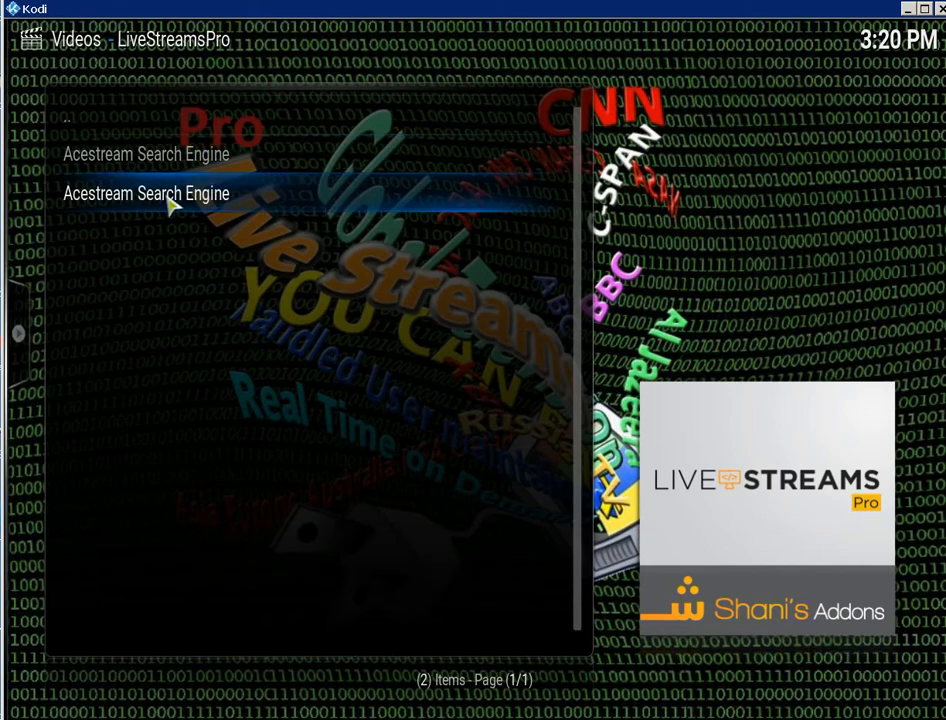
# Open the Acestream Search Engine entry in LiveStreamsPro to reach its search keyboard
pyautogui.click(145, 193)
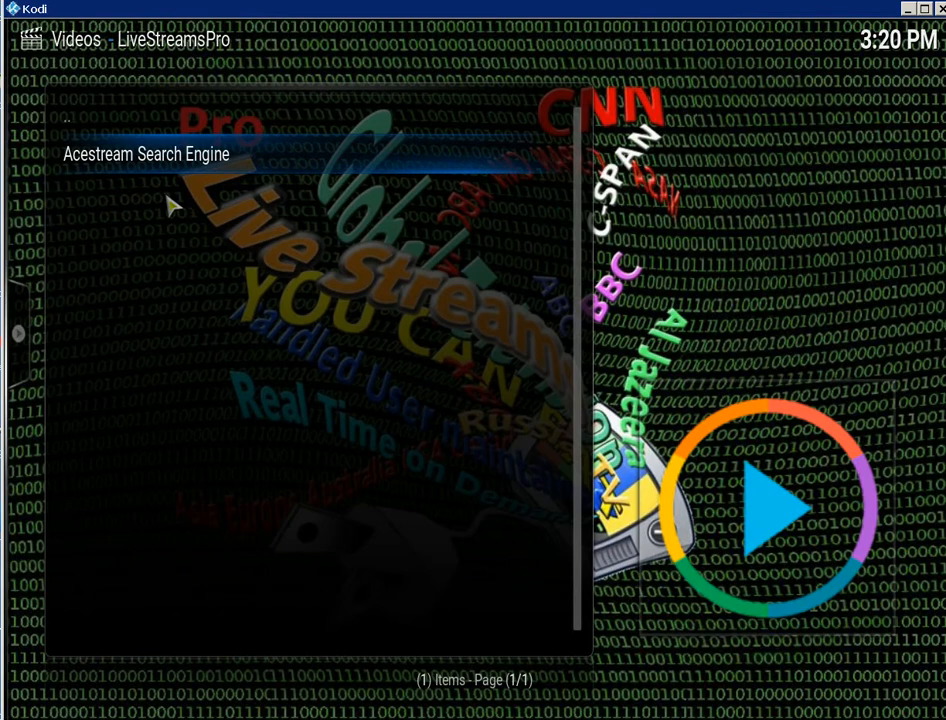
pyautogui.moveTo(245, 172)
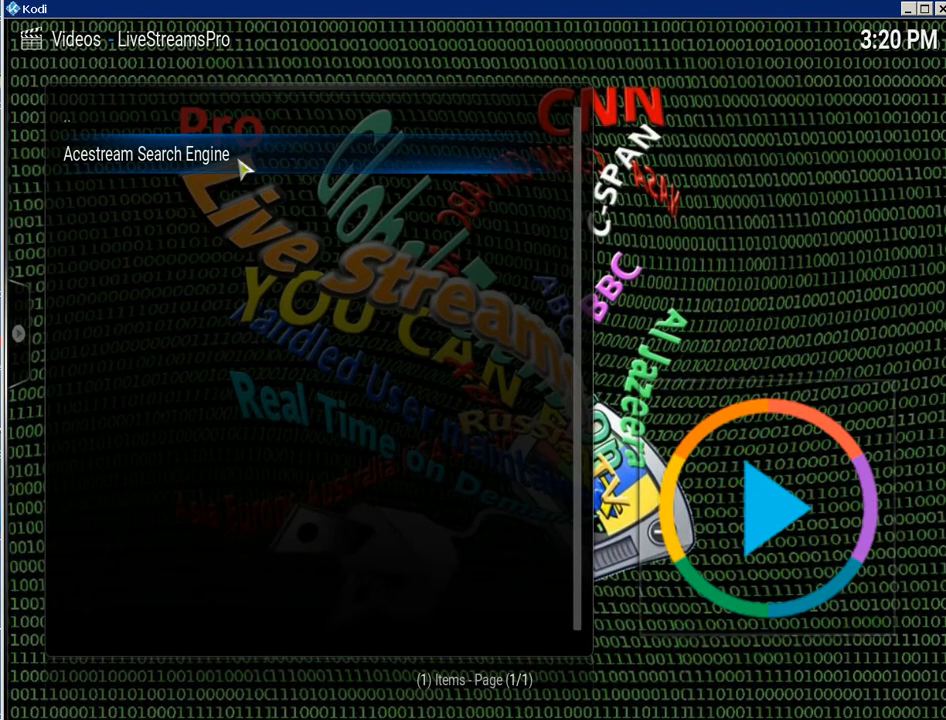
pyautogui.click(145, 153)
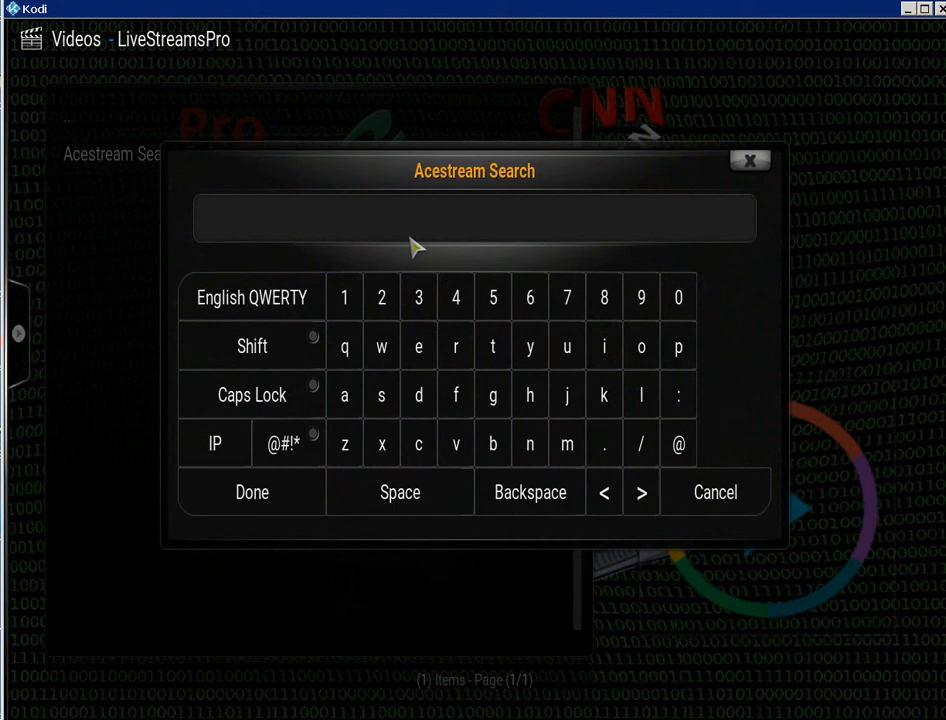
# Search Acestream for 'sky' to list the Sky channel results
pyautogui.write('hd')
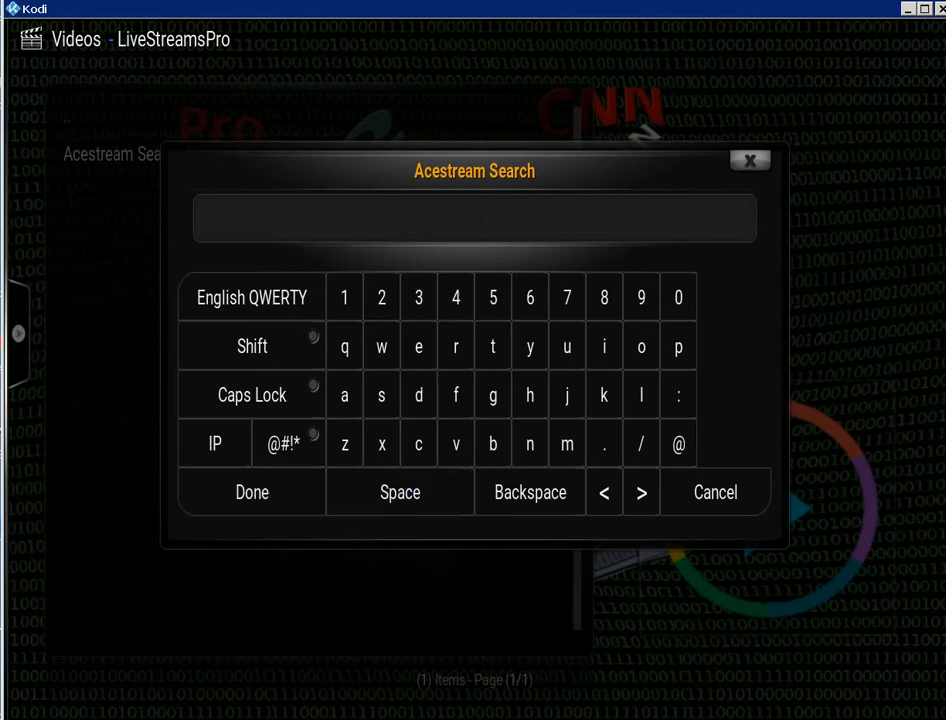
pyautogui.write('sky')
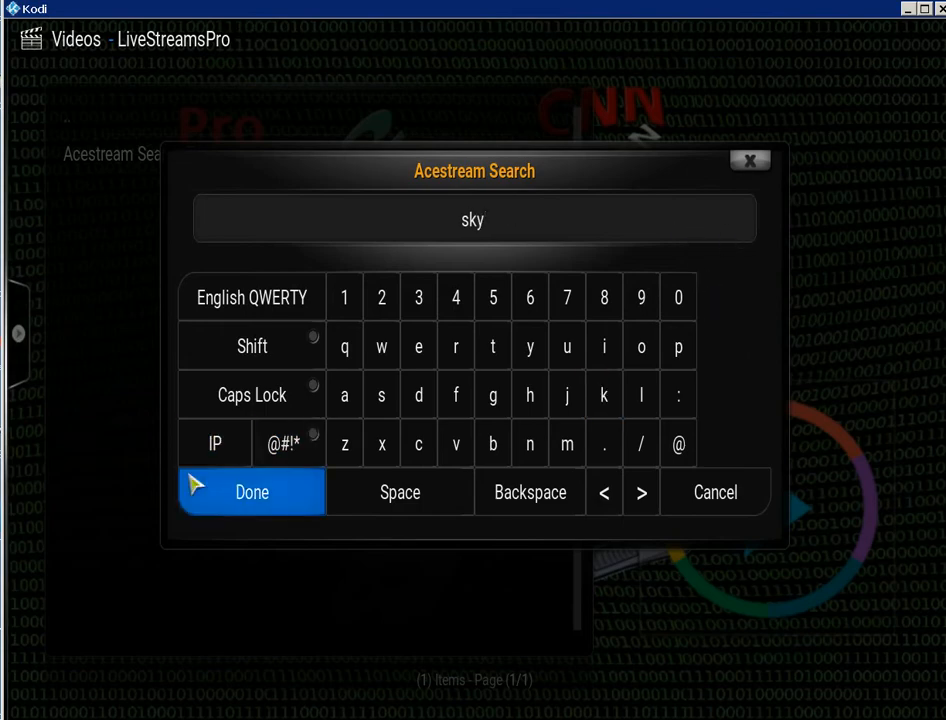
pyautogui.click(251, 492)
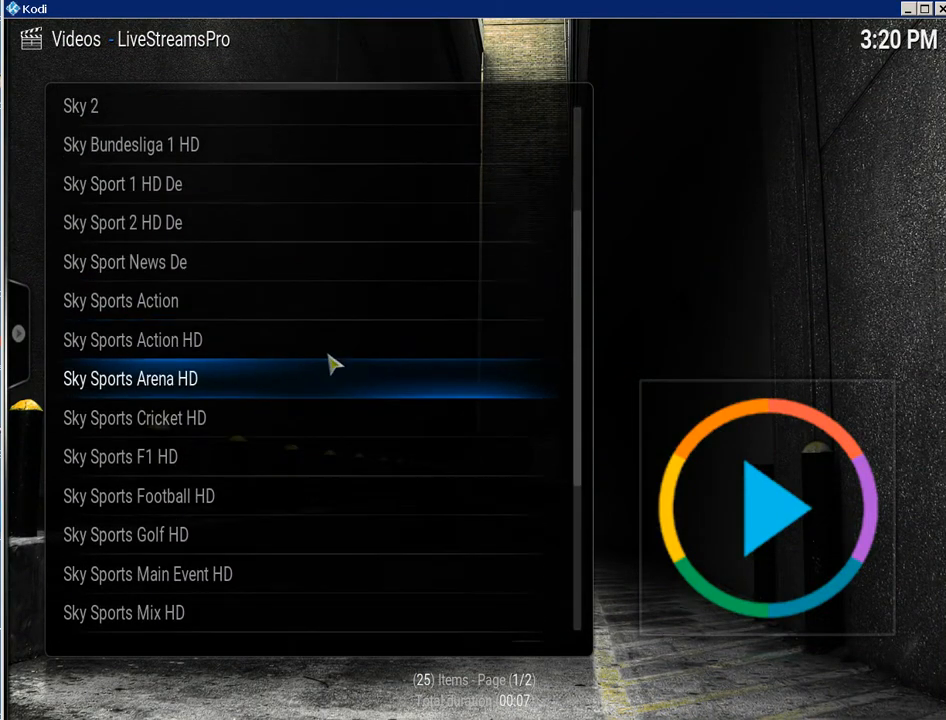
# Start playing Sky Sports Premiere League HD from the results list
pyautogui.scroll(-3)
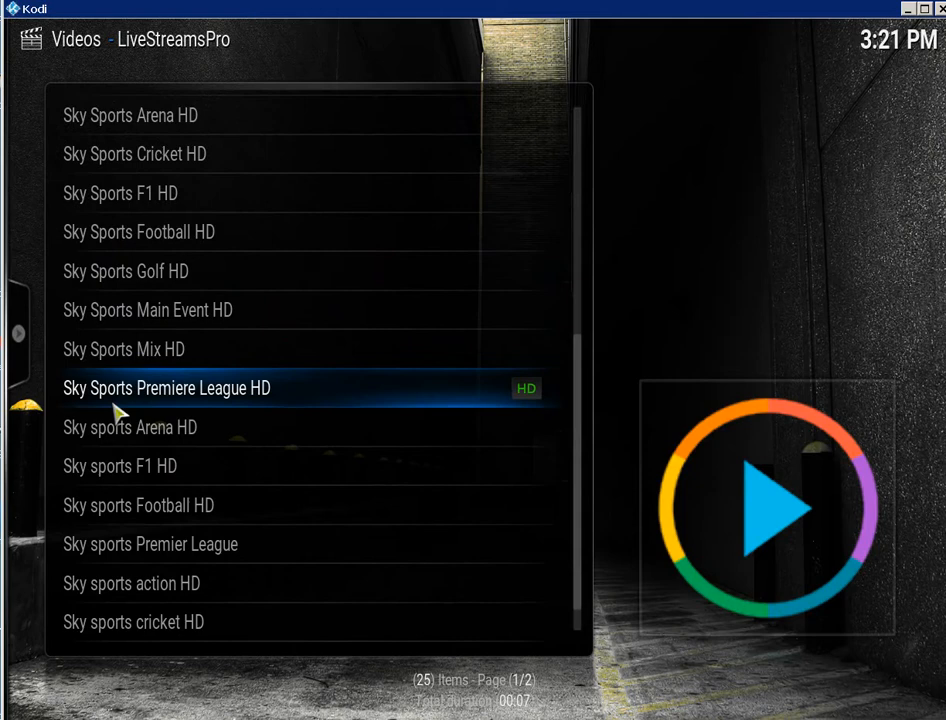
pyautogui.moveTo(240, 409)
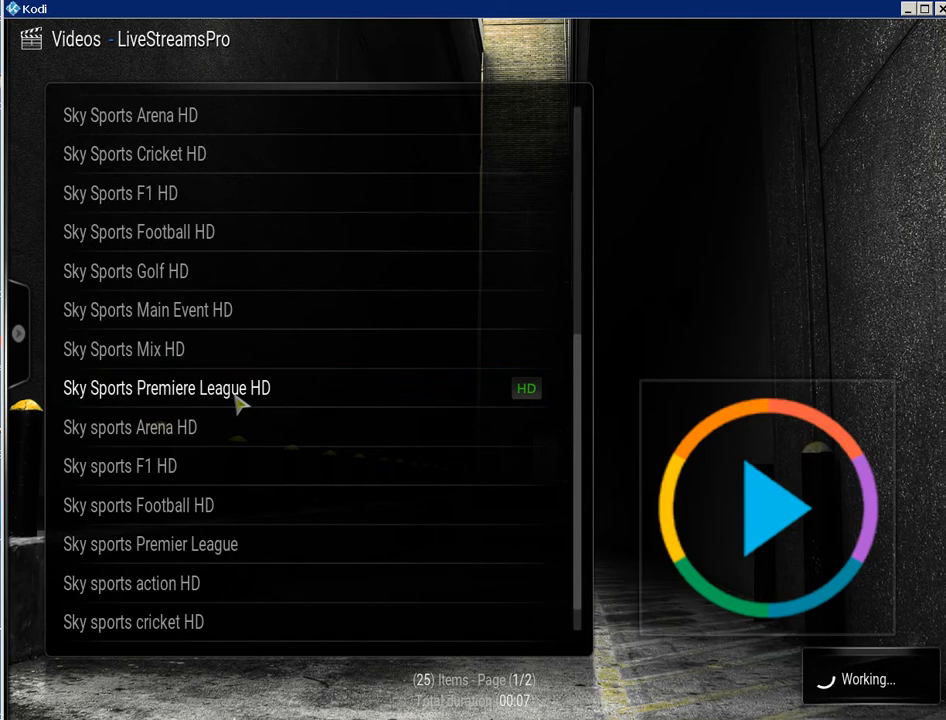
pyautogui.click(165, 388)
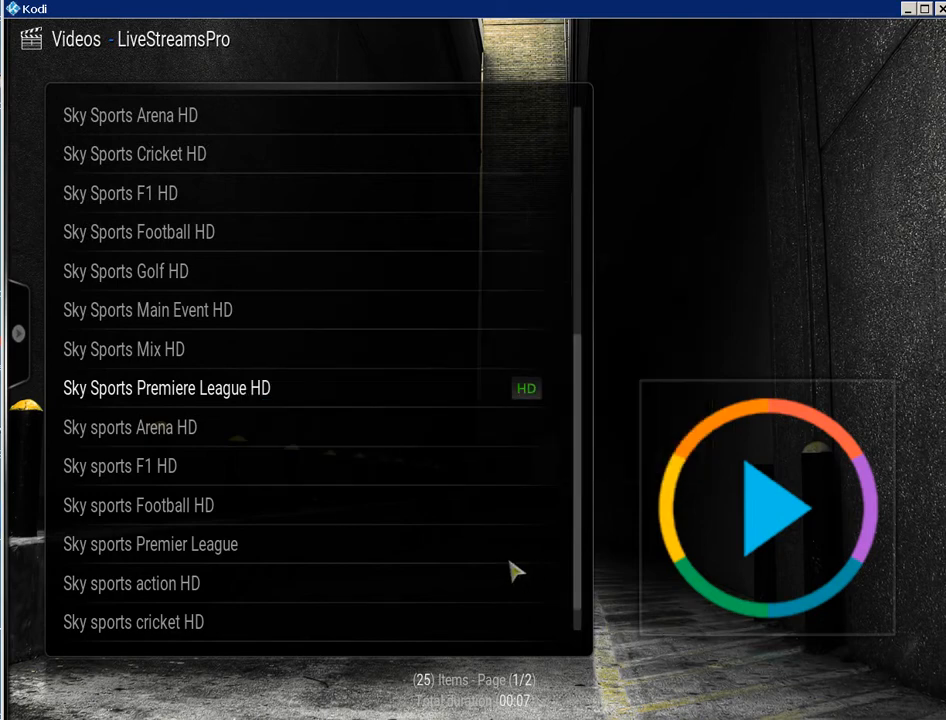
pyautogui.click(166, 388)
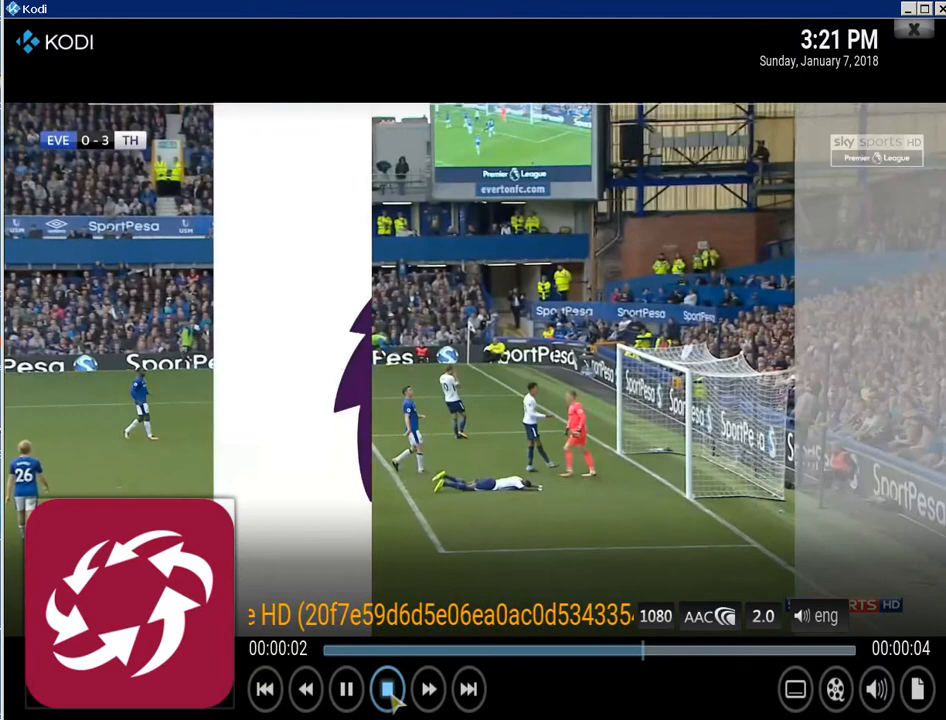
# Stop the Sky Sports Premiere League HD playback
pyautogui.click(385, 689)
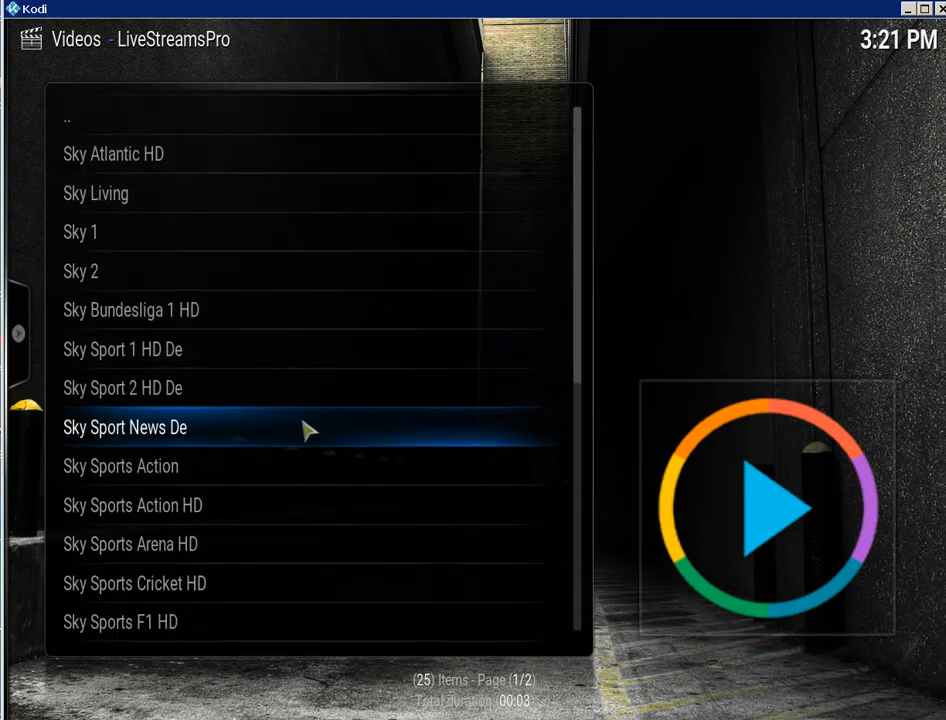
pyautogui.moveTo(360, 115)
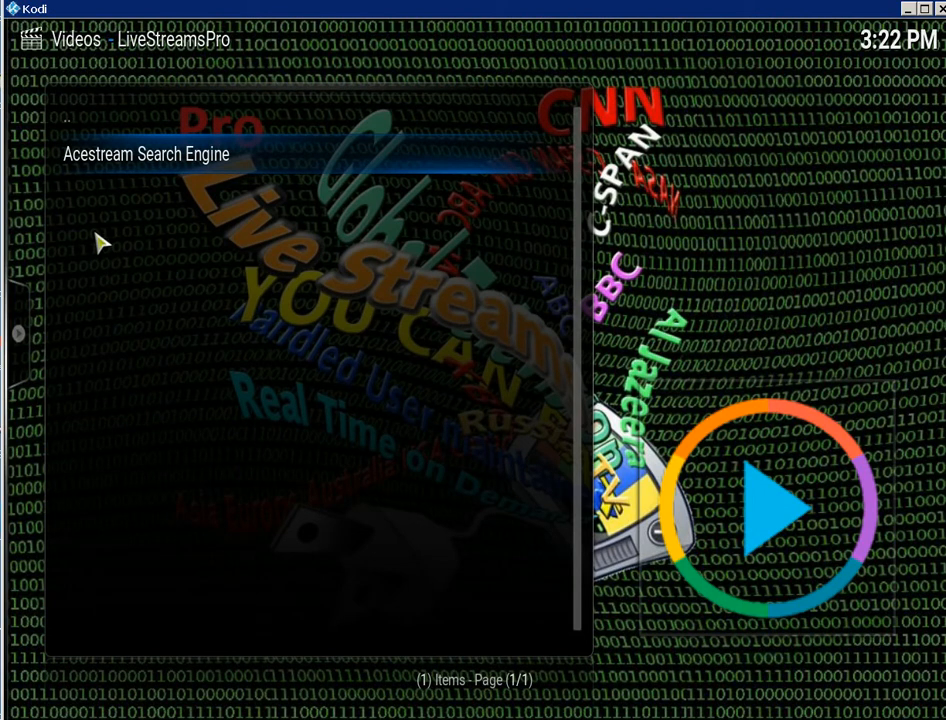
pyautogui.moveTo(363, 178)
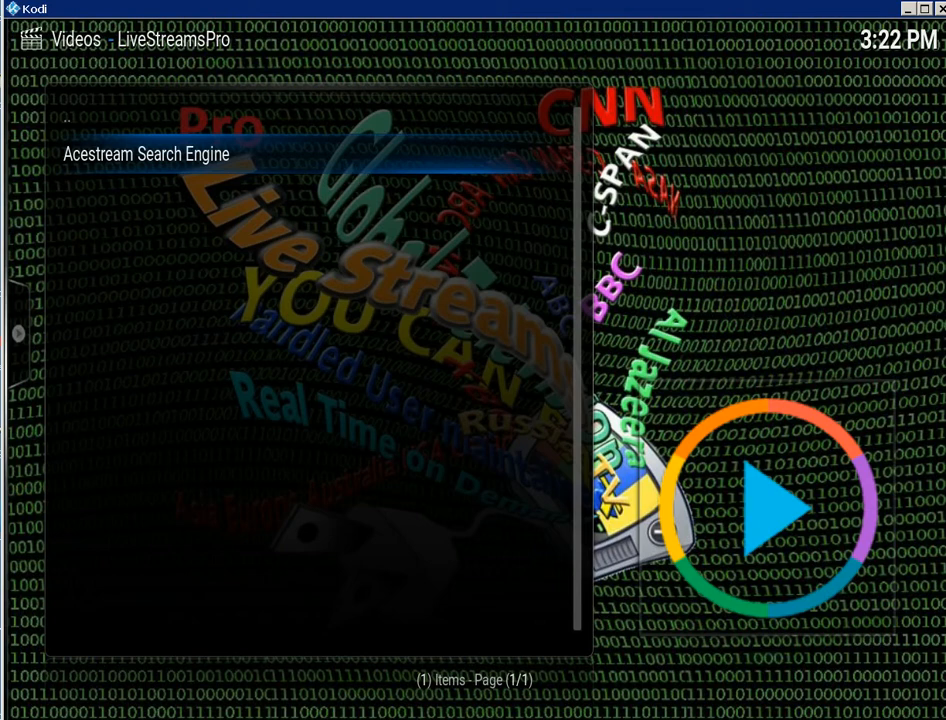
pyautogui.moveTo(348, 233)
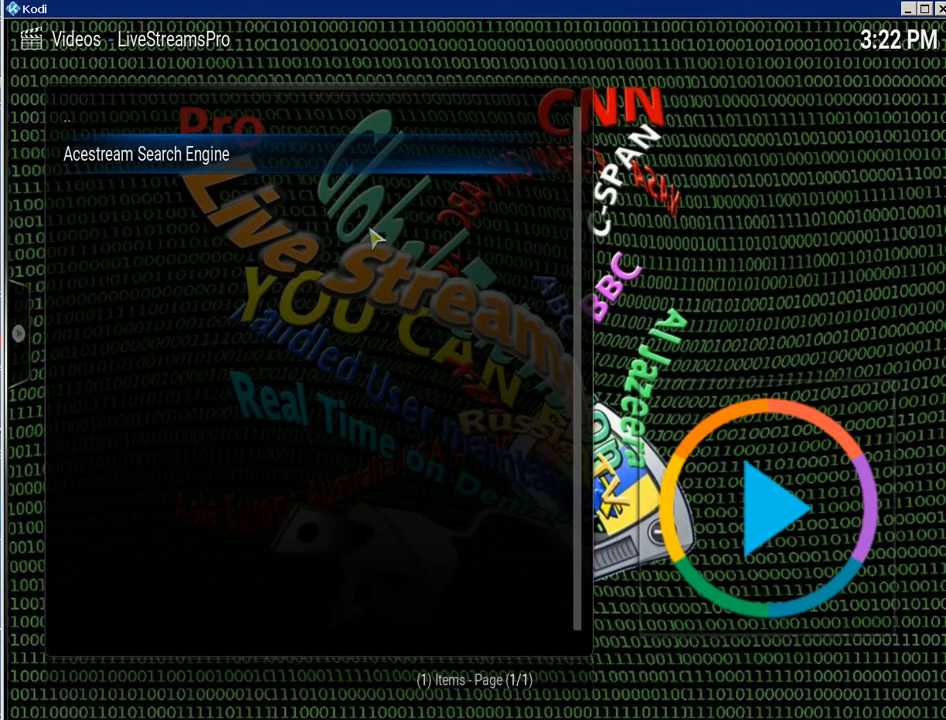